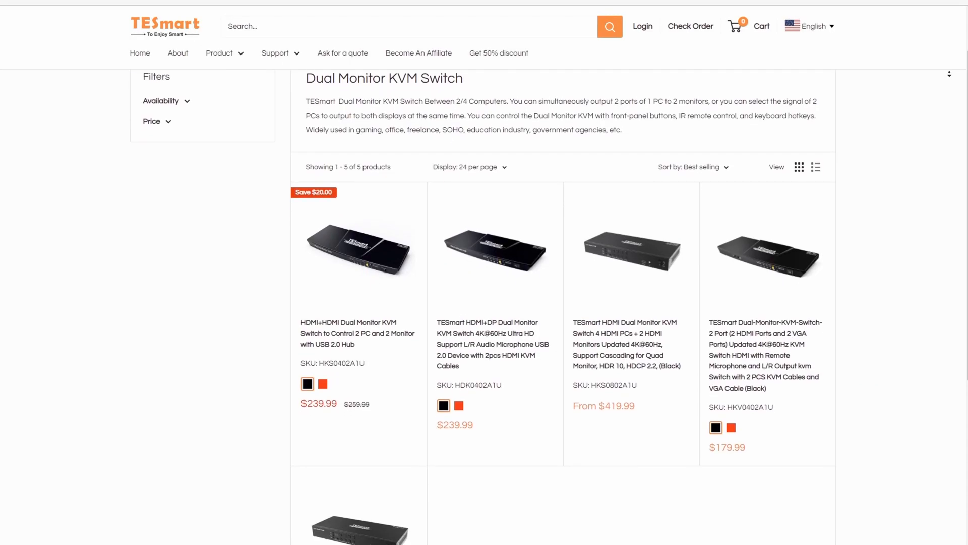
pyautogui.scroll(-3)
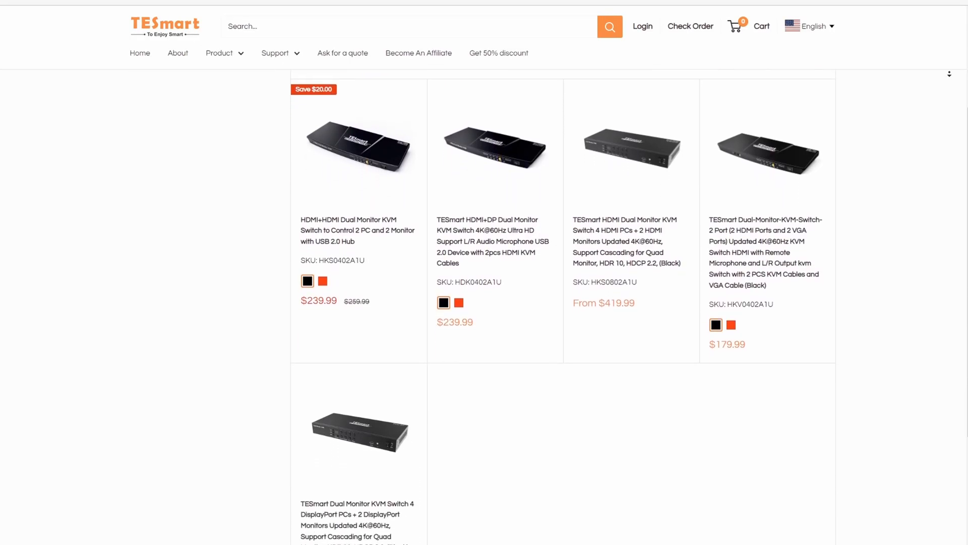
pyautogui.scroll(-3)
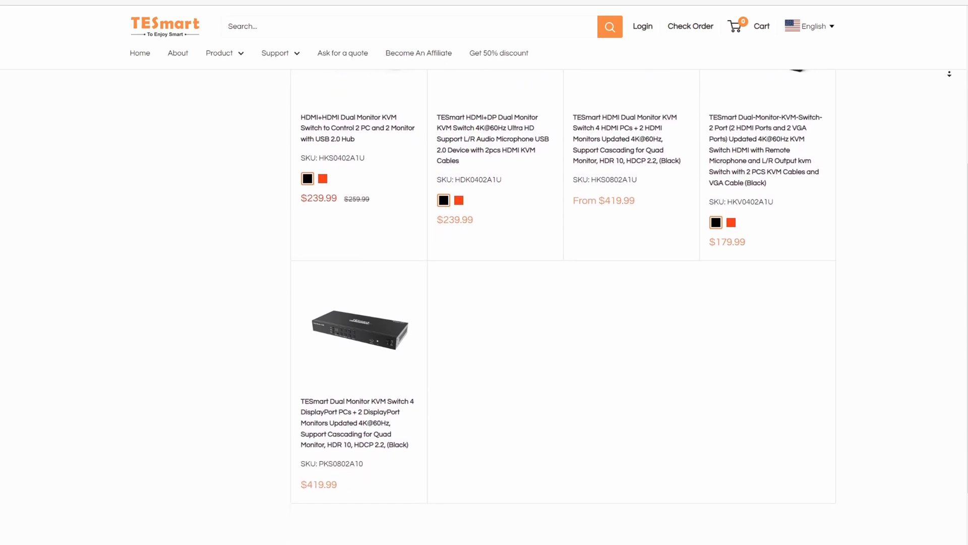
pyautogui.scroll(-3)
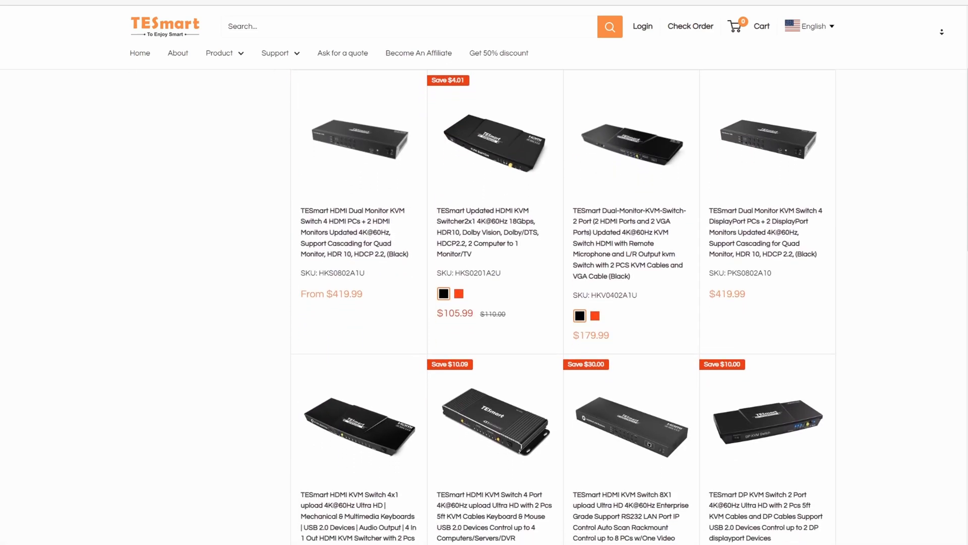